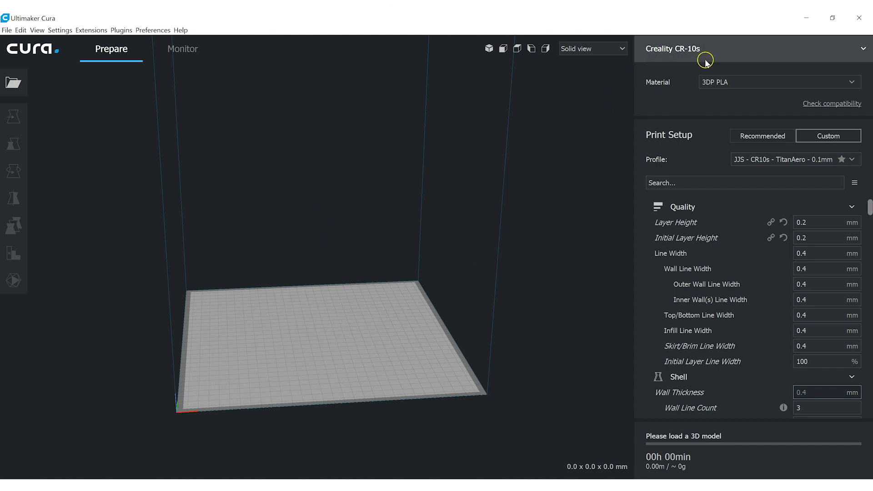
pyautogui.moveTo(386, 389)
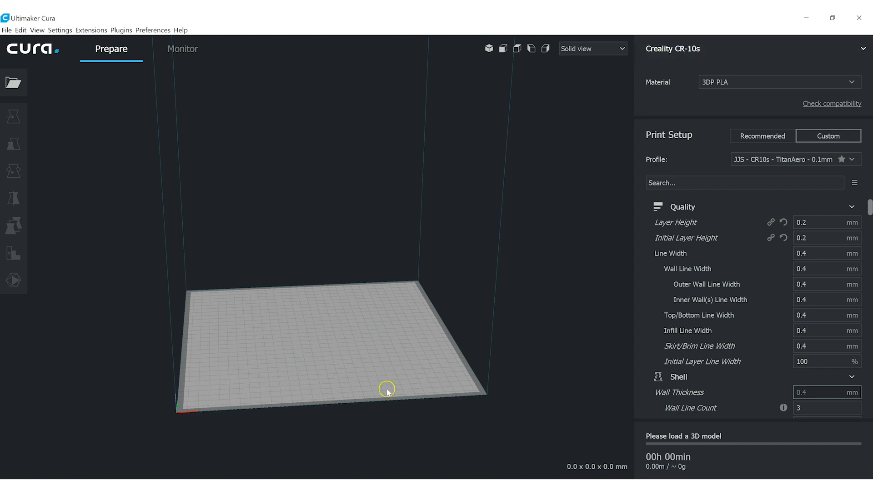
pyautogui.moveTo(339, 338)
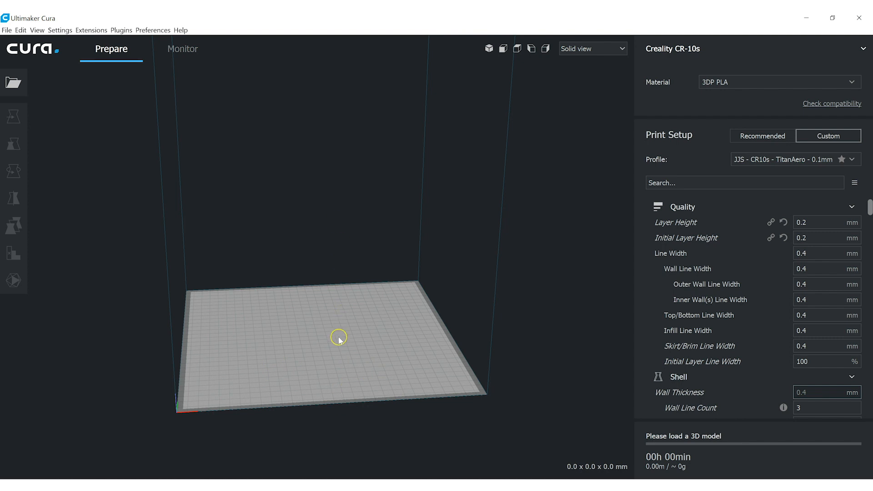
# Step: Open the Settings menu to reveal the local printers submenu
pyautogui.click(60, 30)
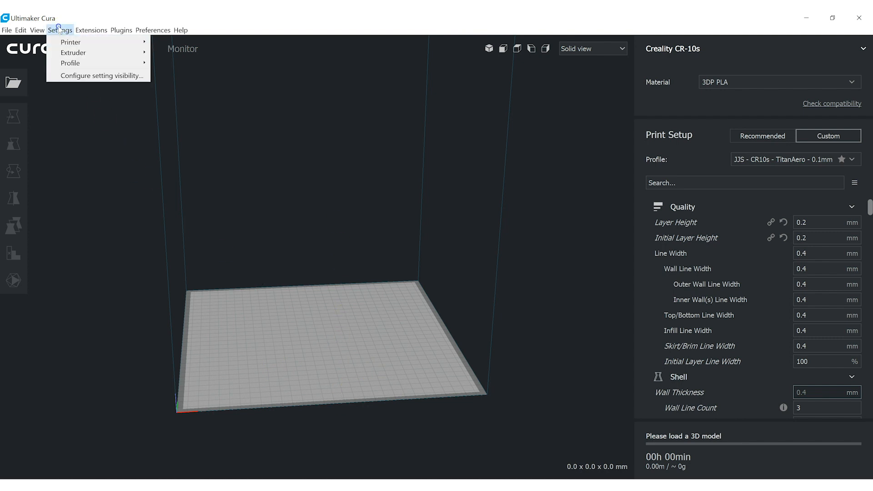
pyautogui.moveTo(71, 42)
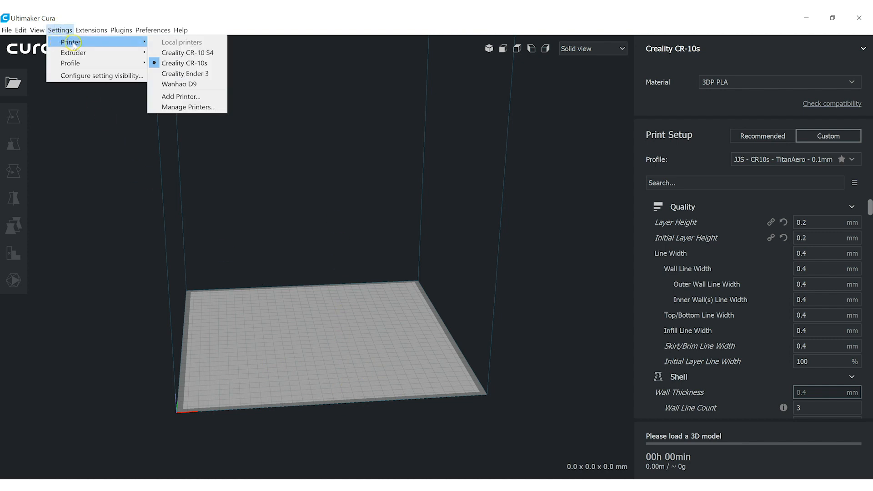
pyautogui.moveTo(179, 83)
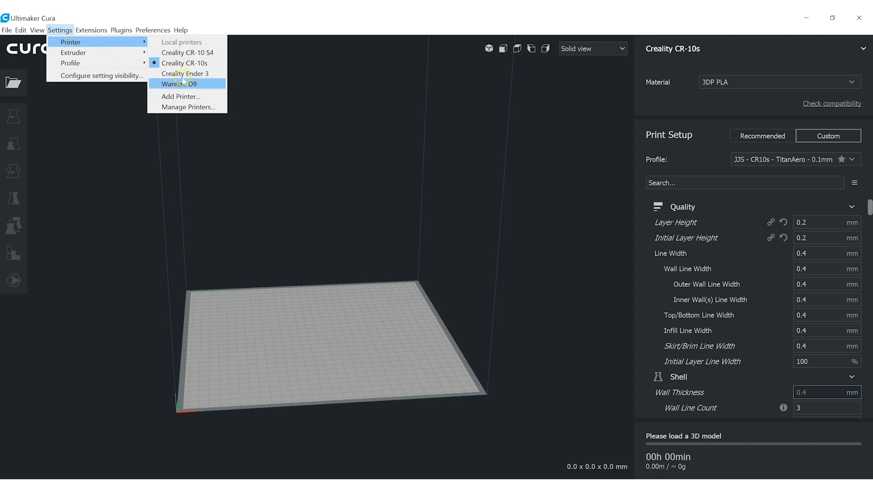
# Step: Add a Creality CR-10-based printer named 'Ender 3 (#2)'
pyautogui.click(181, 96)
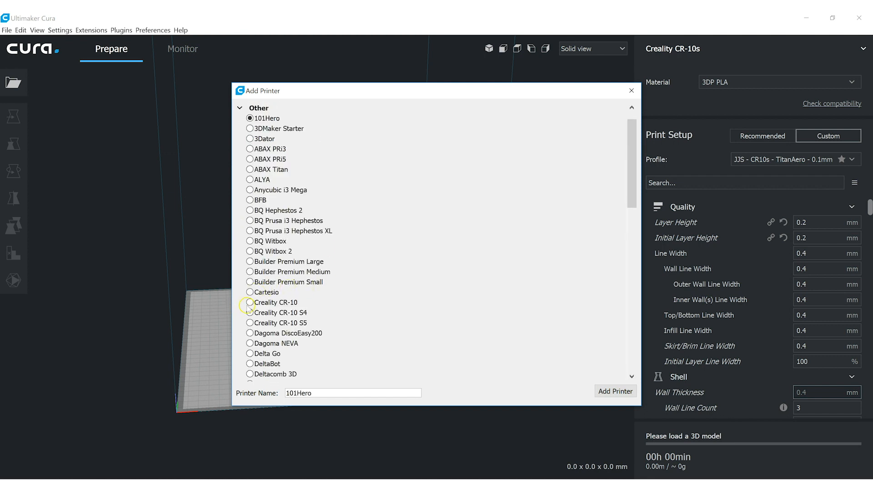
pyautogui.click(250, 303)
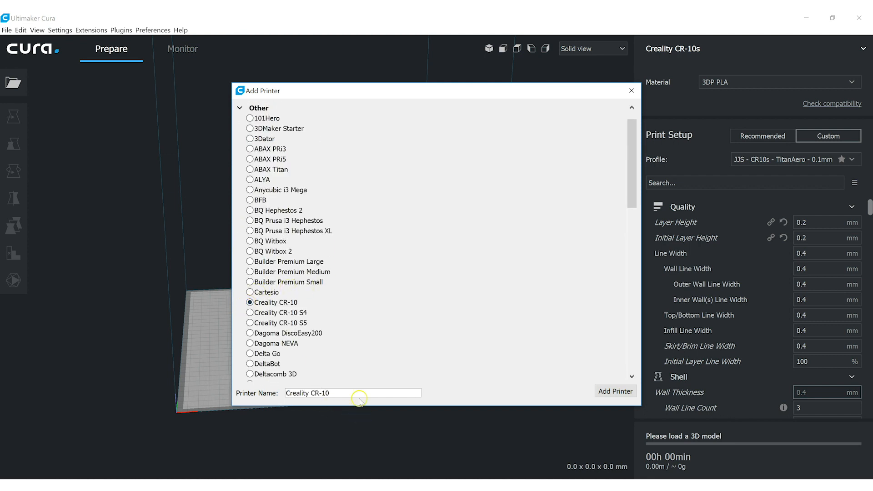
pyautogui.tripleClick(352, 393)
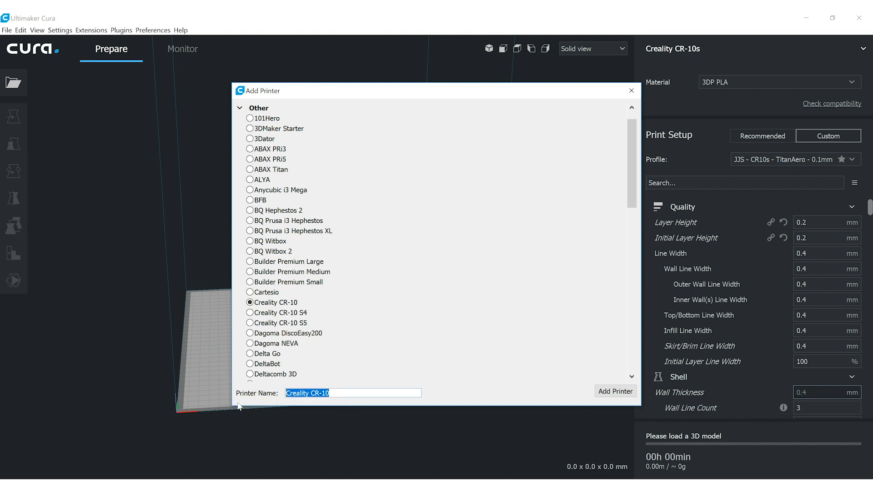
pyautogui.write('Ender 3')
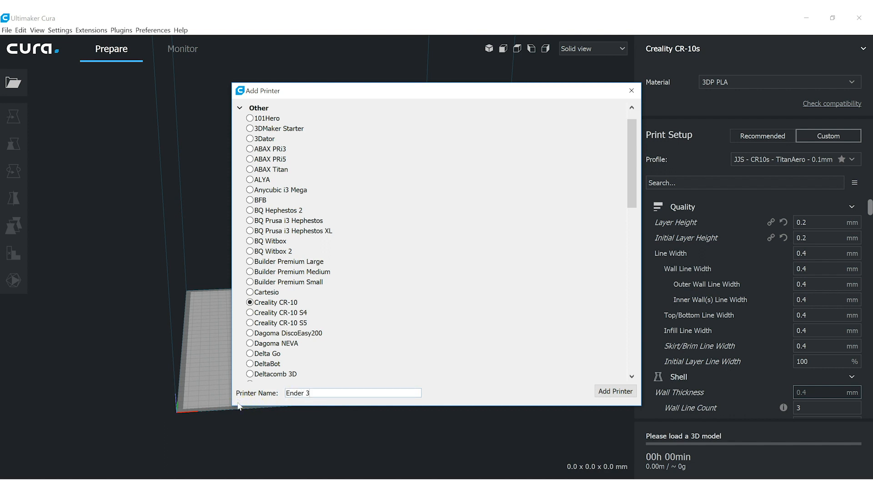
pyautogui.write('(#2')
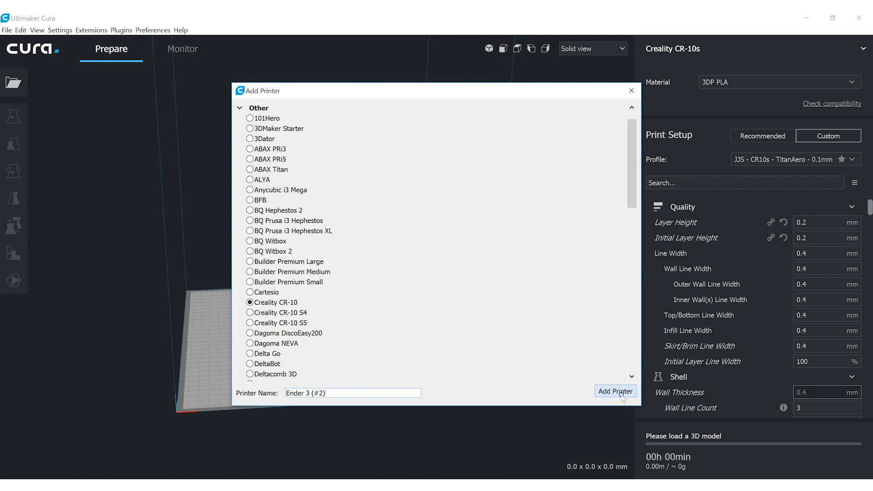
pyautogui.click(616, 391)
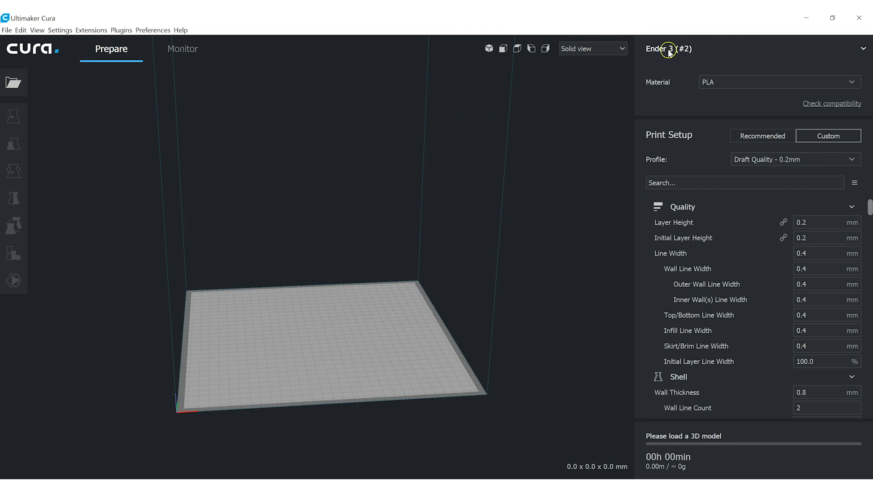
pyautogui.moveTo(422, 216)
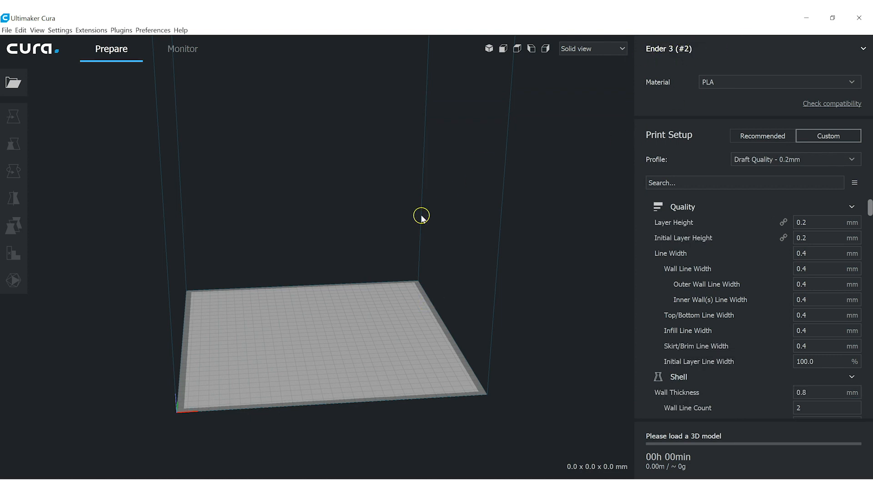
pyautogui.moveTo(517, 338)
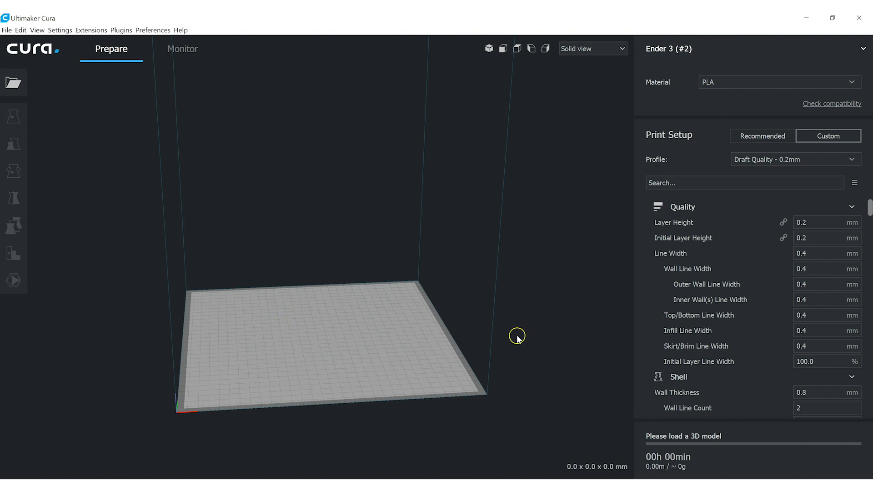
pyautogui.moveTo(251, 168)
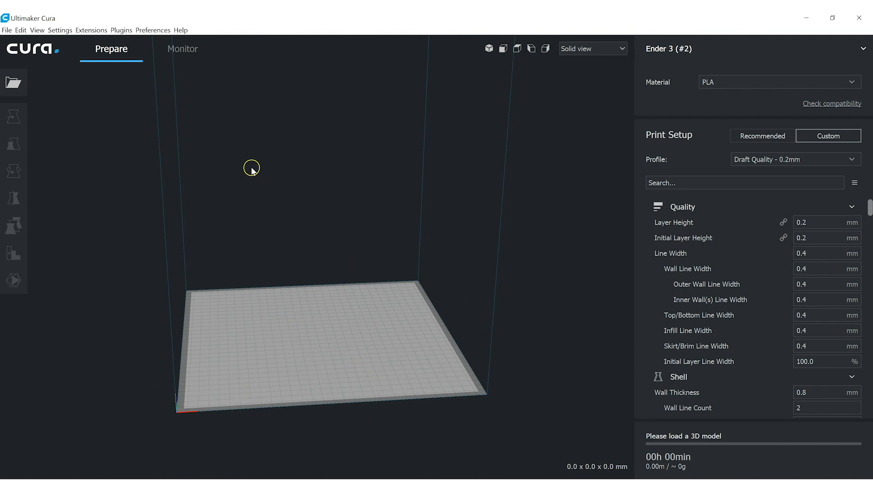
# Step: In Ender 3 (#2)'s Machine Settings, enter build volume X 220, Y 220, Z 250 mm
pyautogui.click(59, 30)
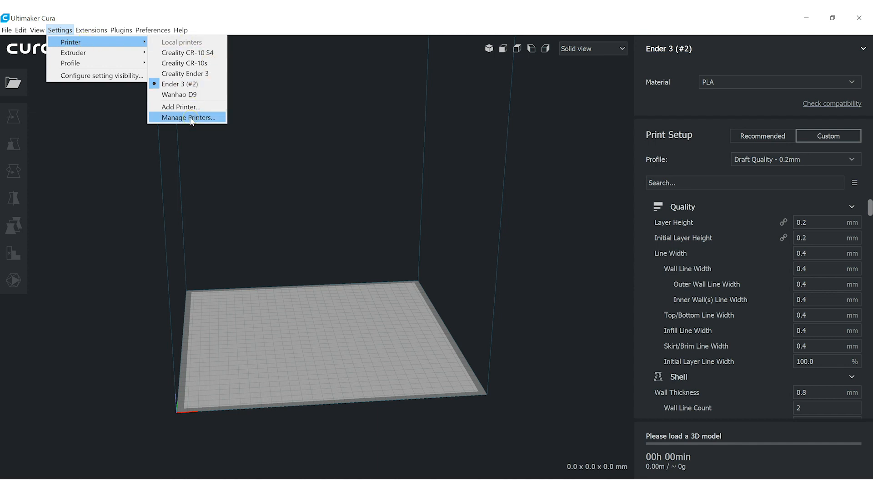
pyautogui.click(188, 118)
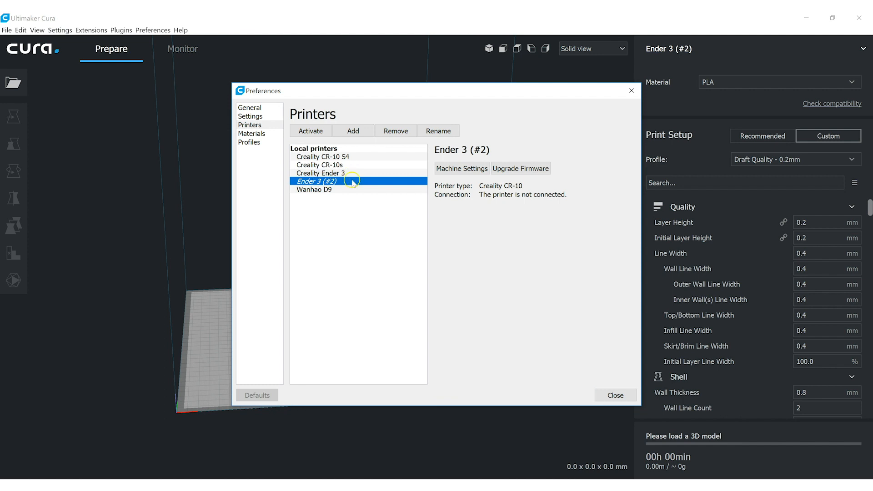
pyautogui.click(461, 168)
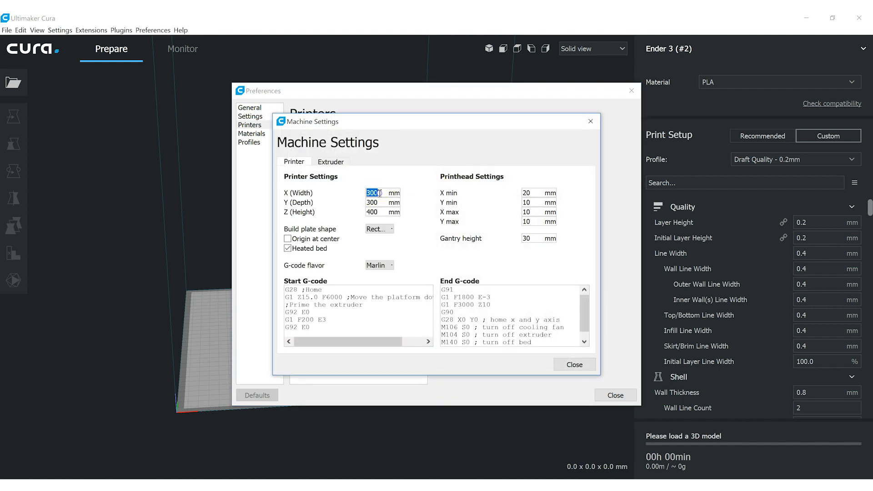
pyautogui.write('2')
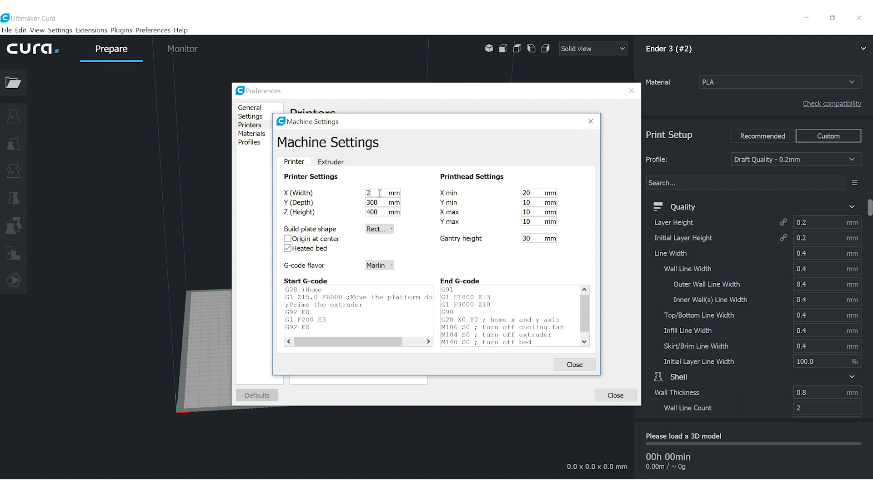
pyautogui.write('220')
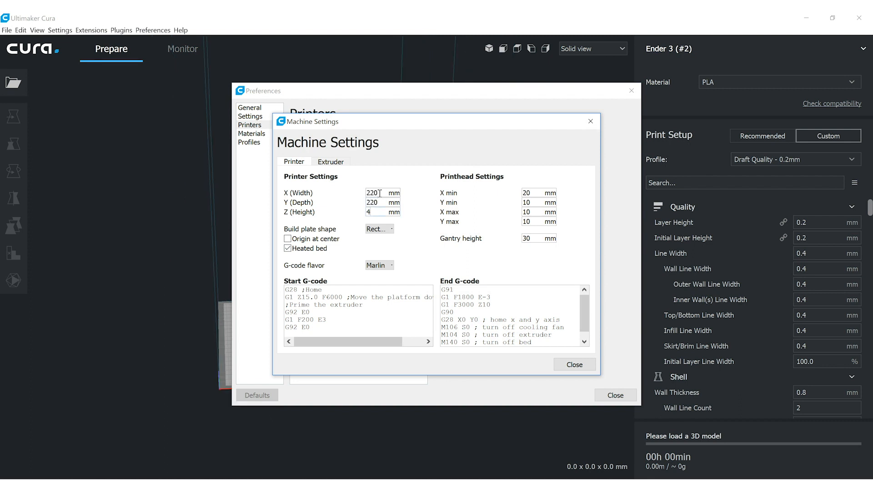
pyautogui.write('250')
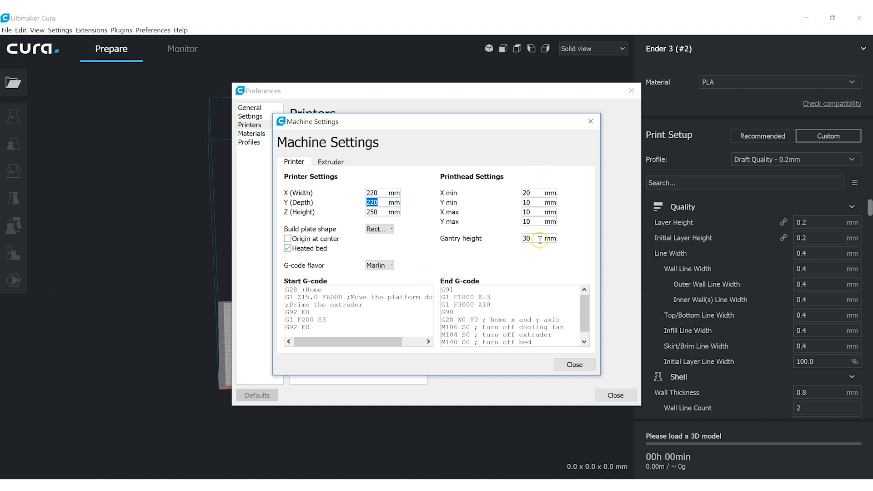
pyautogui.moveTo(538, 238)
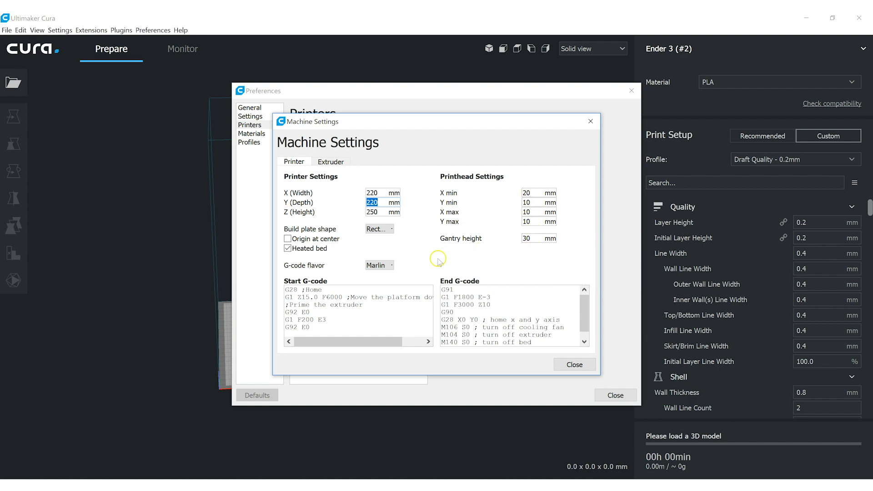
pyautogui.moveTo(390, 255)
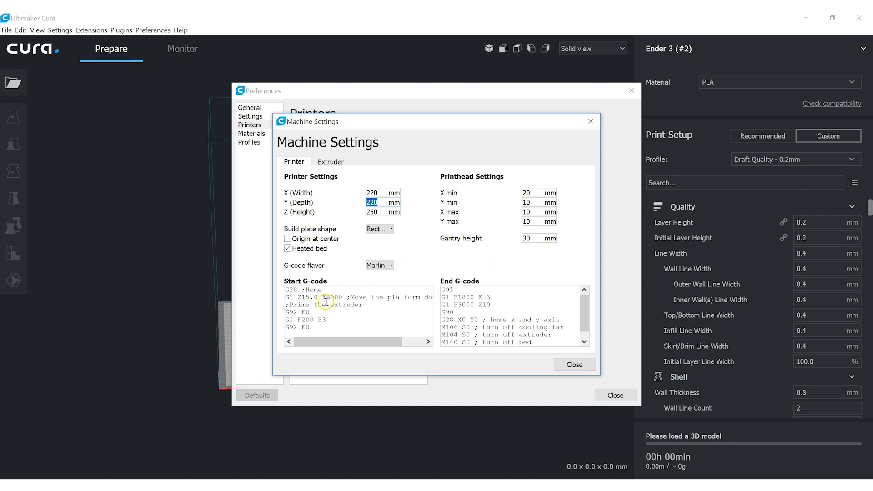
pyautogui.moveTo(409, 322)
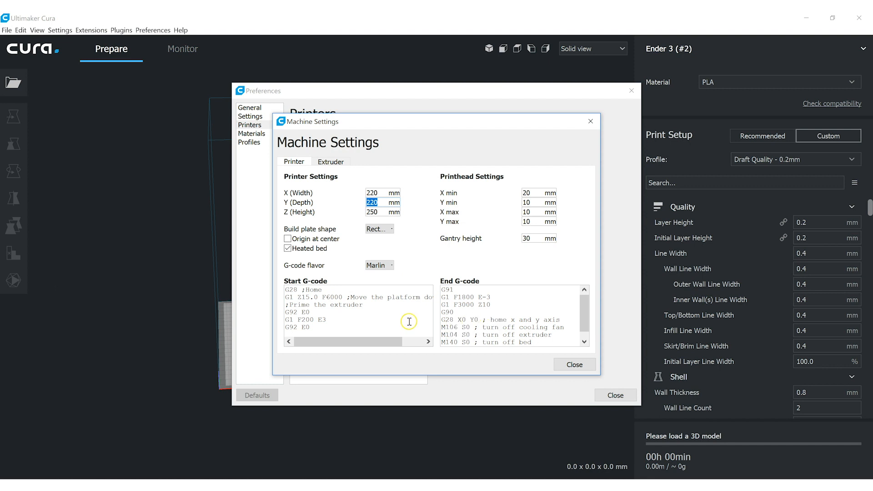
pyautogui.moveTo(394, 334)
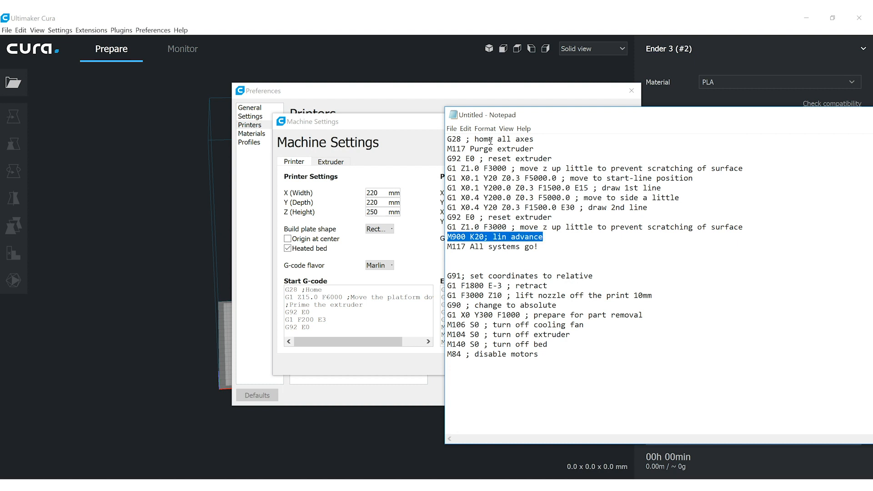
# Step: Delete the 'M900 K20; lin advance' line from the start G-code
pyautogui.press('Delete')
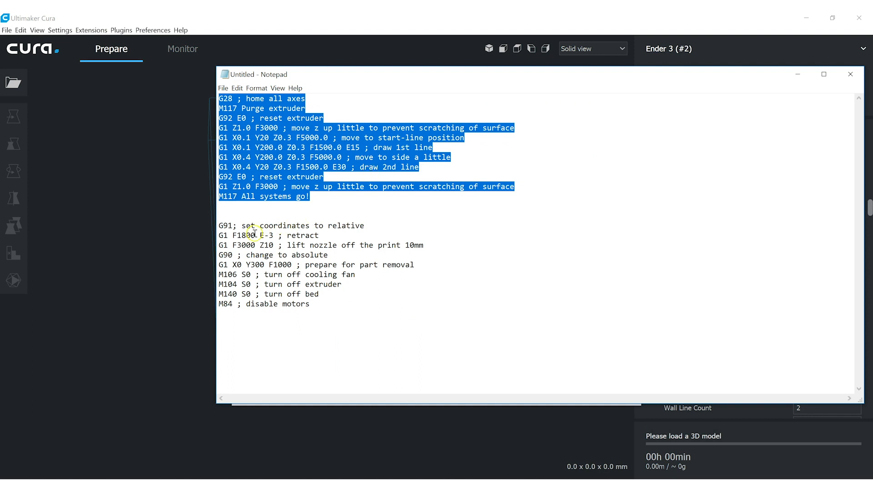
# Step: Change the part-removal move's Y300 to Y220 in the end G-code
pyautogui.click(262, 235)
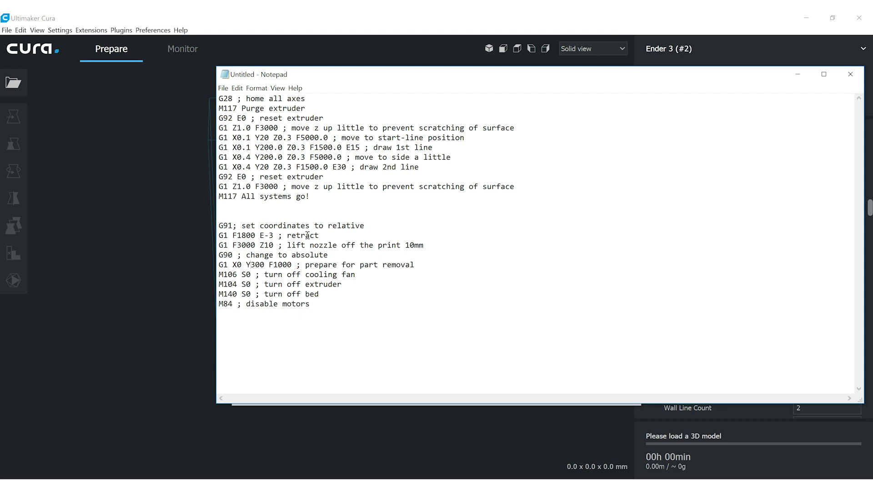
pyautogui.doubleClick(256, 264)
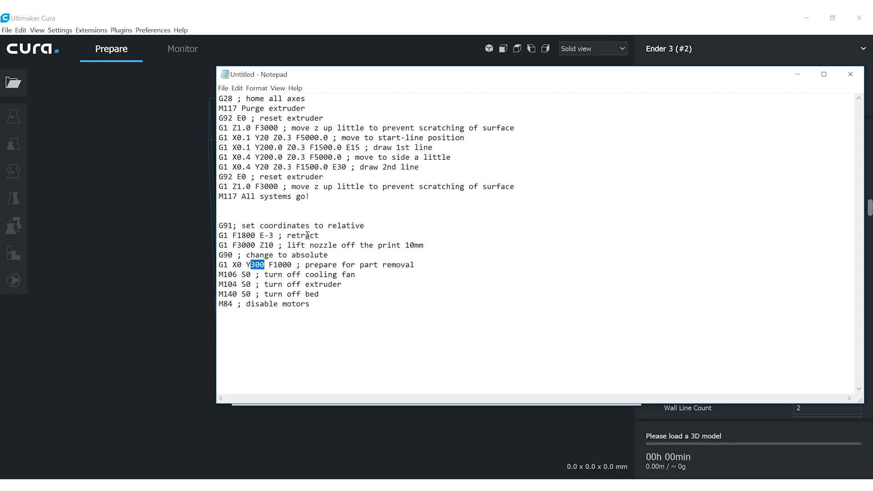
pyautogui.write('220')
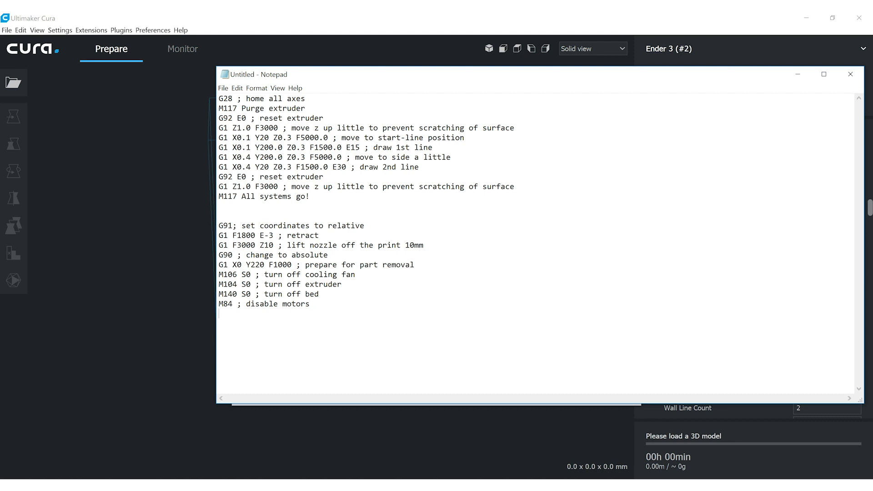
# Step: Add 'M117 Enjoy your print!' at the end and select the end G-code for copying
pyautogui.write('M117')
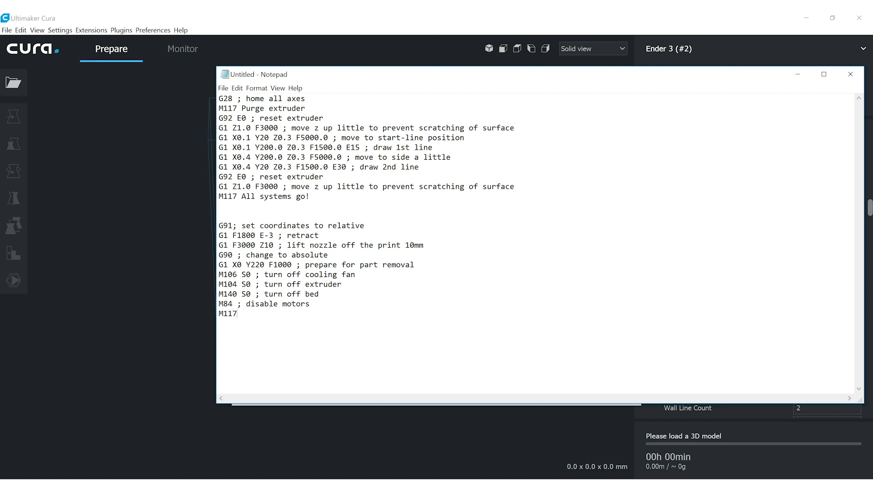
pyautogui.write('Enjoy y')
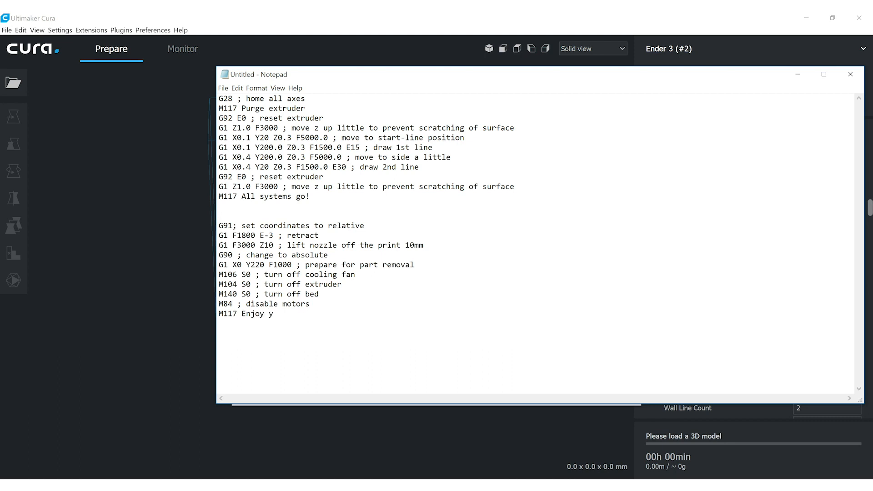
pyautogui.write('our print')
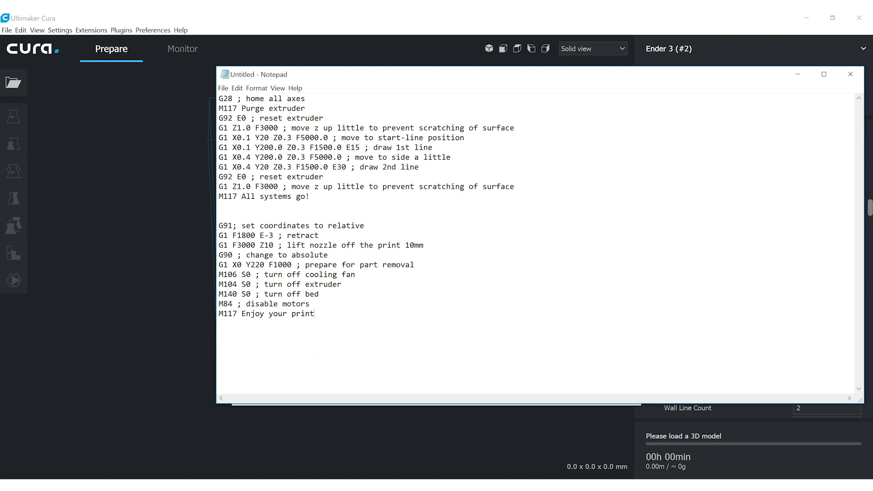
pyautogui.write('!')
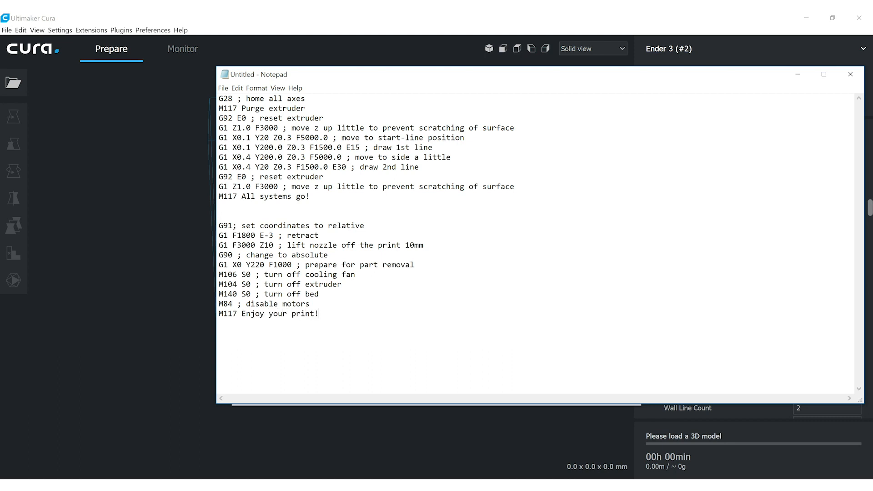
pyautogui.moveTo(219, 226); pyautogui.dragTo(320, 314)
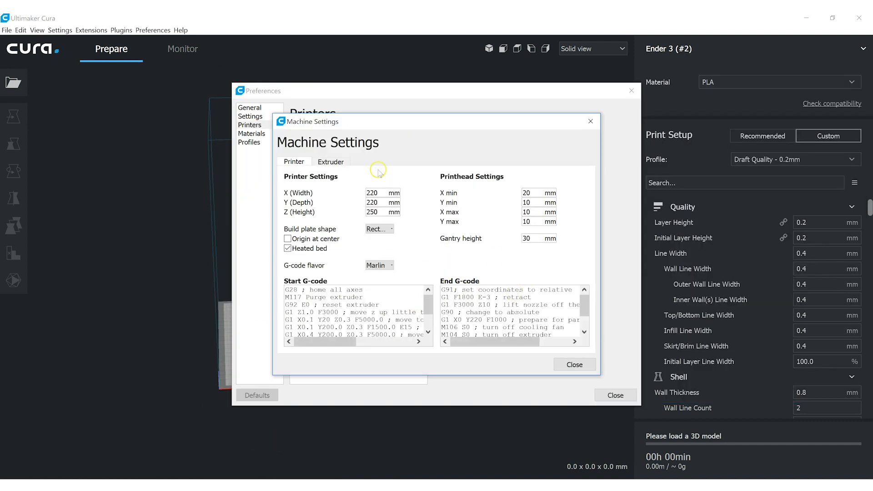
# Step: Confirm the extruder's compatible material diameter is 1.75 mm, then close Machine Settings and Preferences
pyautogui.click(330, 161)
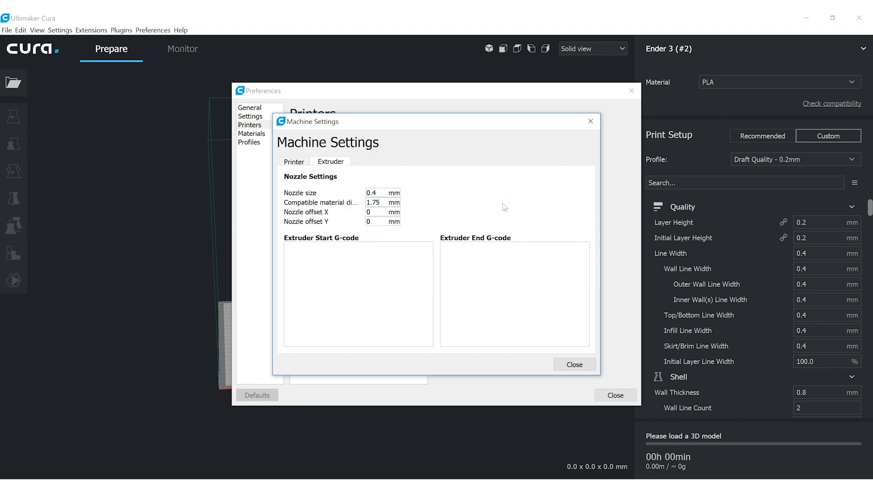
pyautogui.click(382, 202)
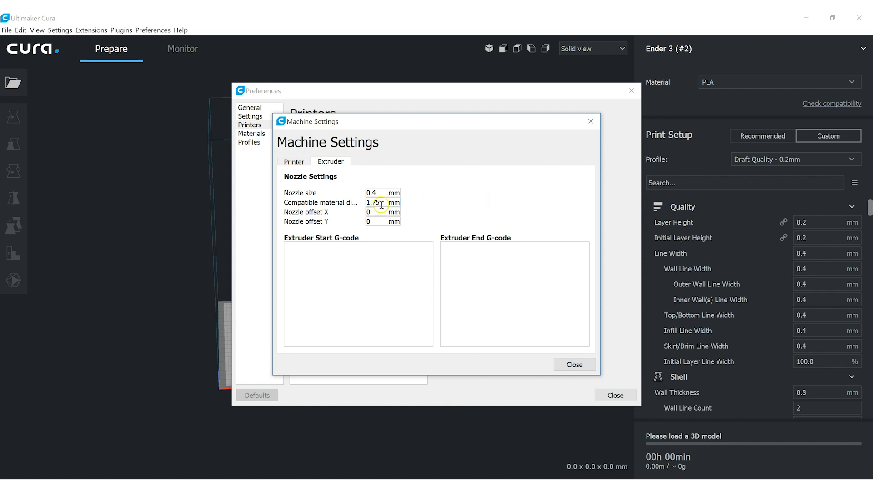
pyautogui.moveTo(490, 202)
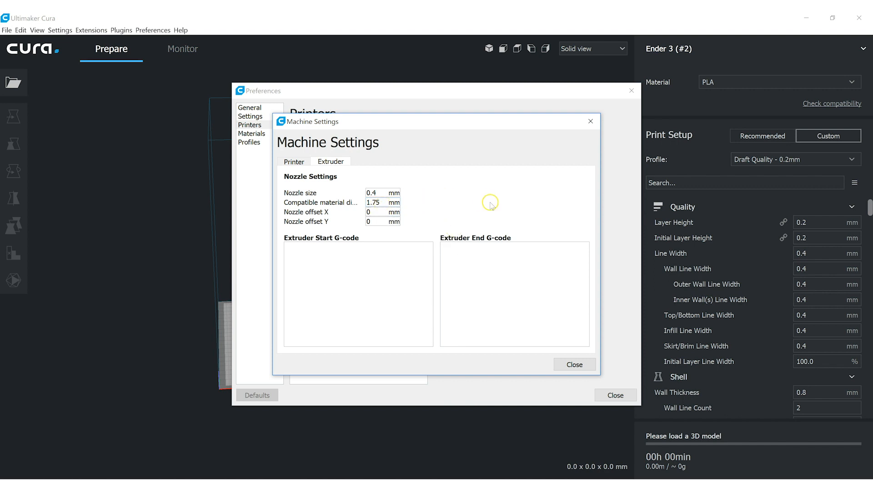
pyautogui.moveTo(383, 202)
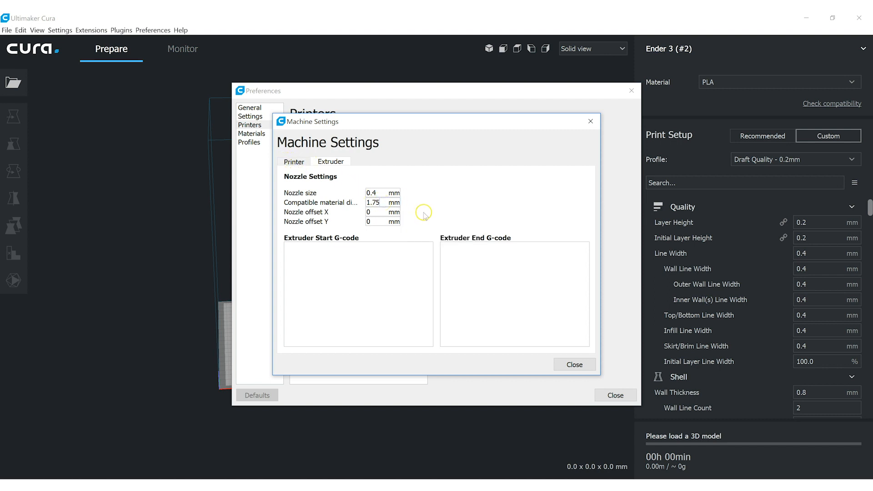
pyautogui.click(379, 202)
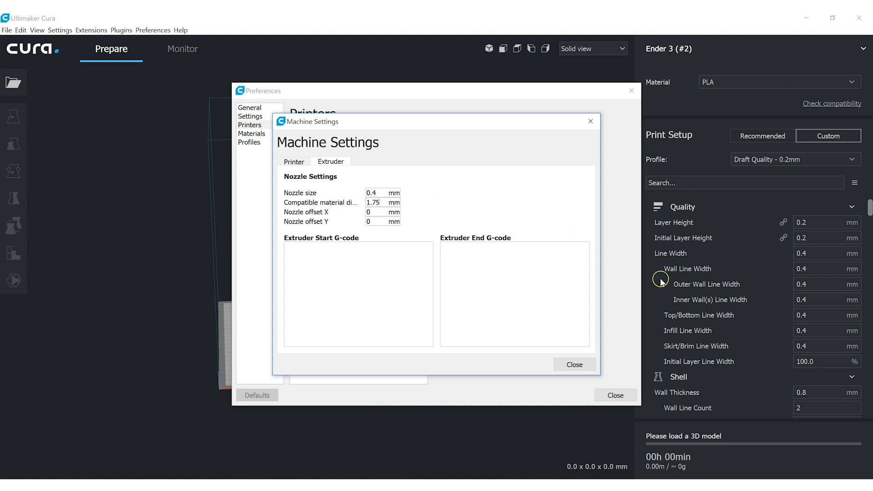
pyautogui.moveTo(828, 344)
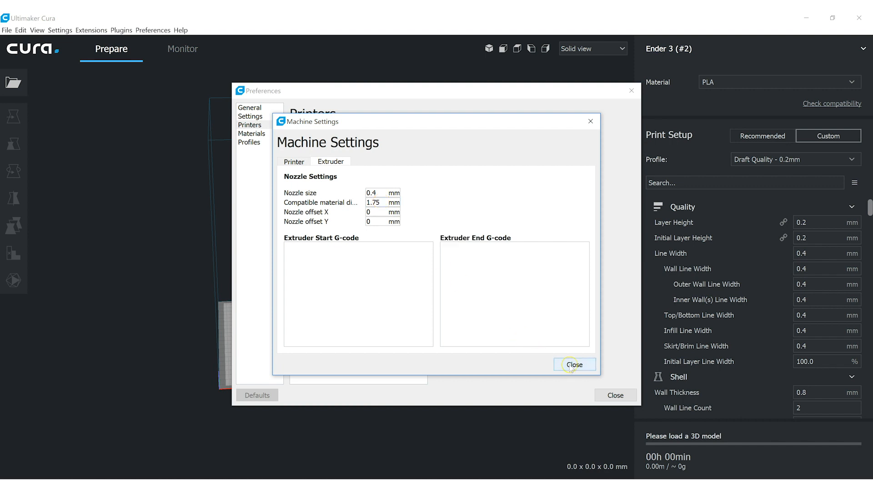
pyautogui.click(574, 364)
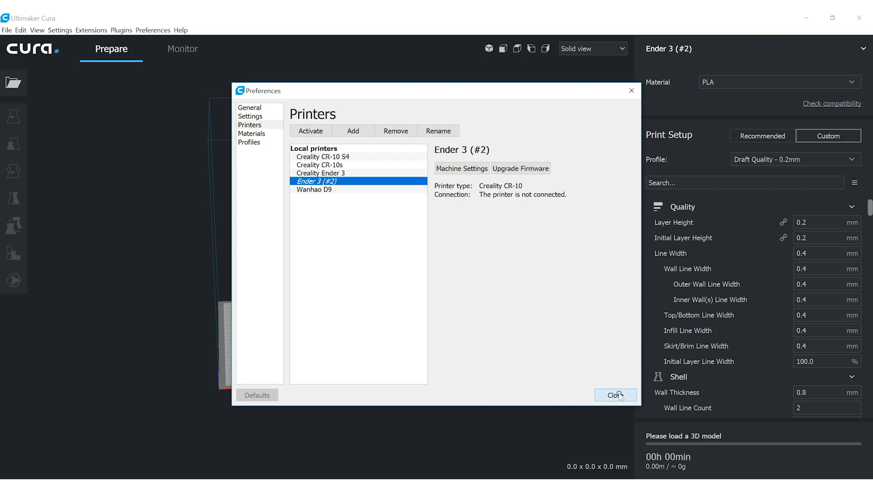
pyautogui.click(615, 395)
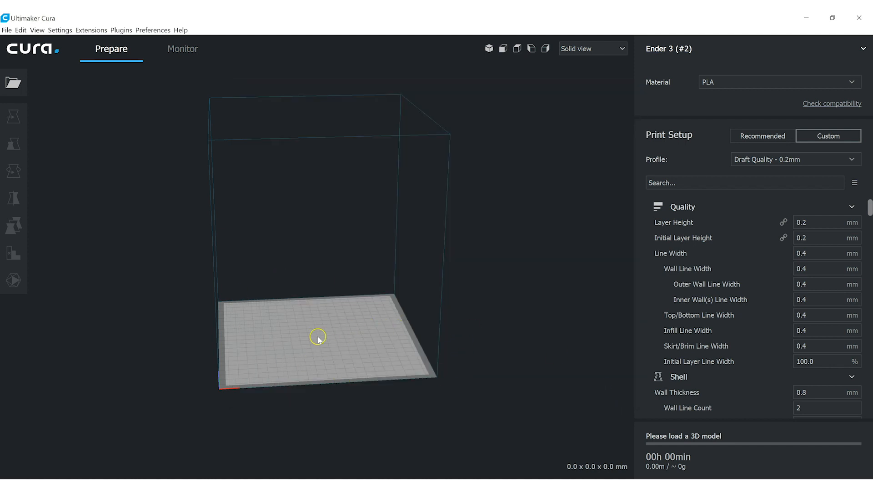
pyautogui.moveTo(320, 342)
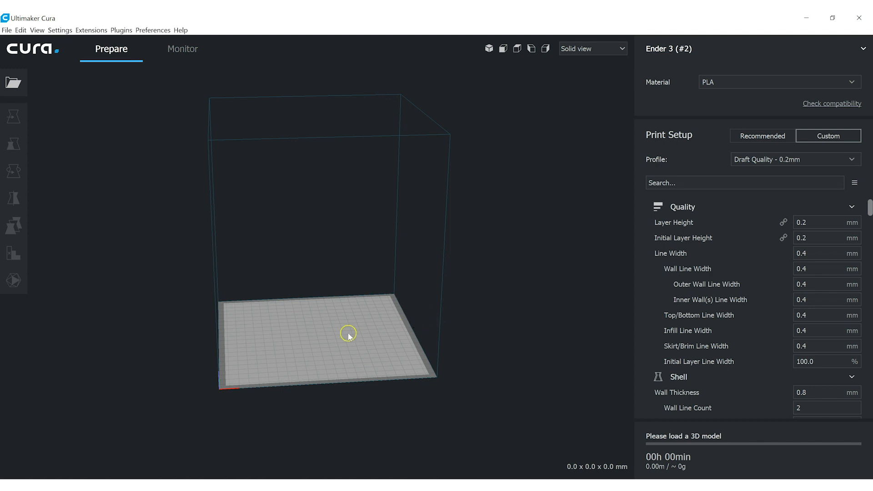
pyautogui.moveTo(363, 353)
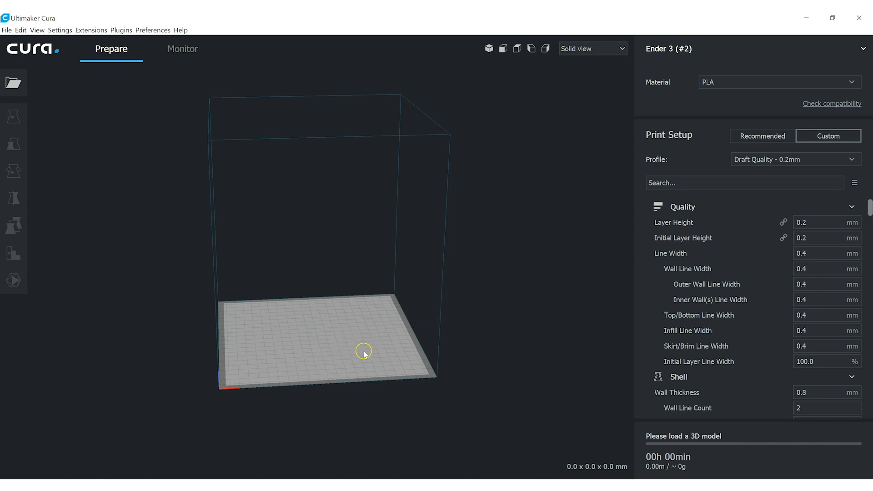
pyautogui.moveTo(417, 325)
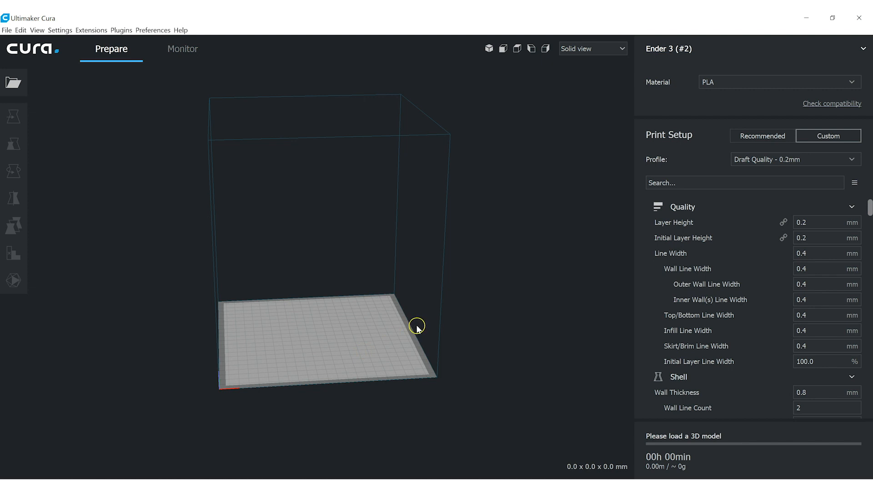
pyautogui.moveTo(378, 280)
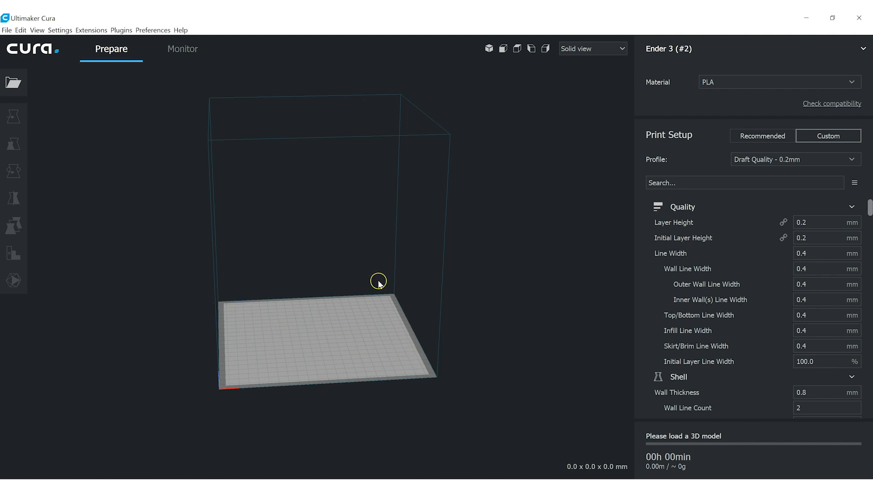